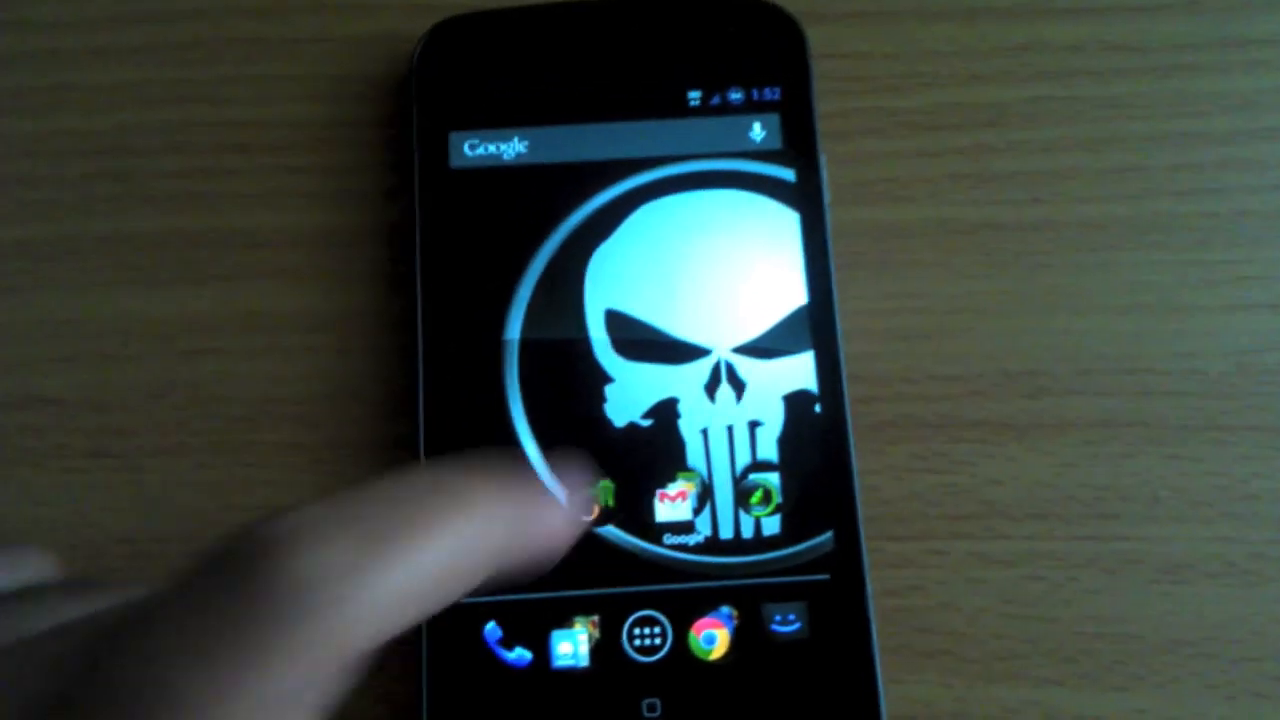
Open the home-screen folder holding ROM Manager, MetaMorph, NinjaMorph and ZipThemer.
left_click(590, 500)
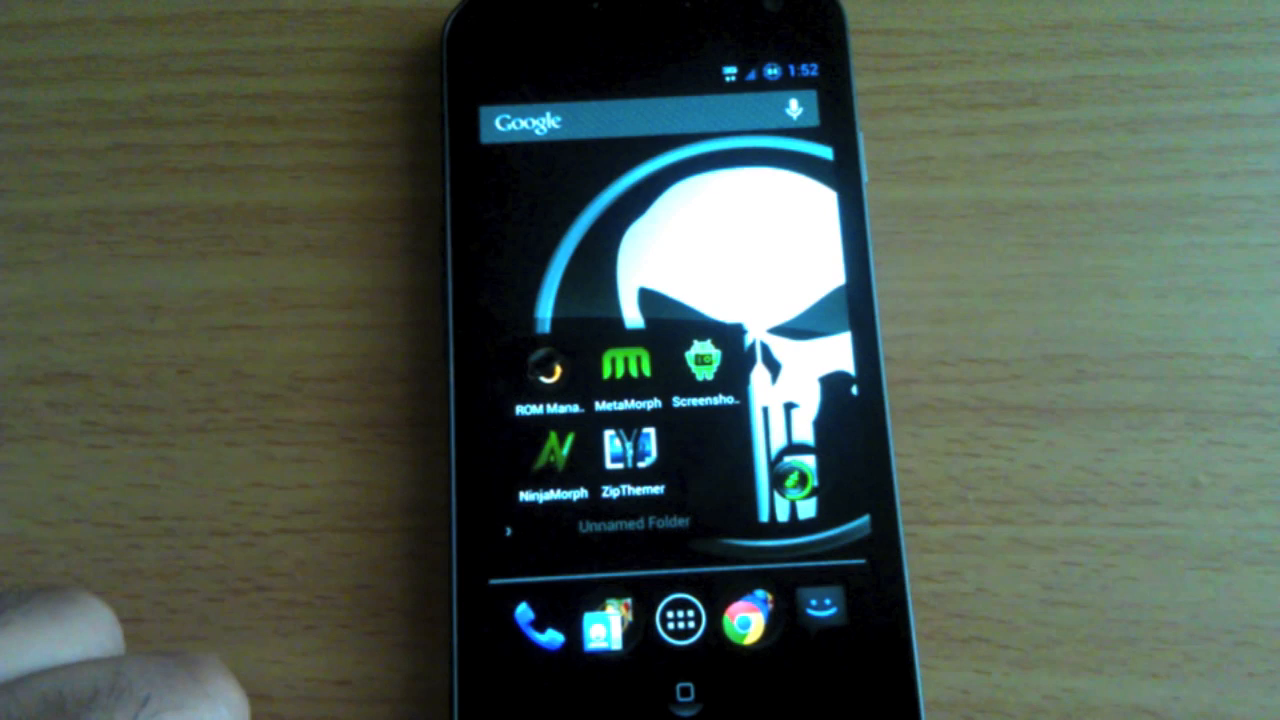
Launch ROM Manager, choose Reboot into Recovery, and confirm rebooting into ClockworkMod Recovery.
left_click(546, 366)
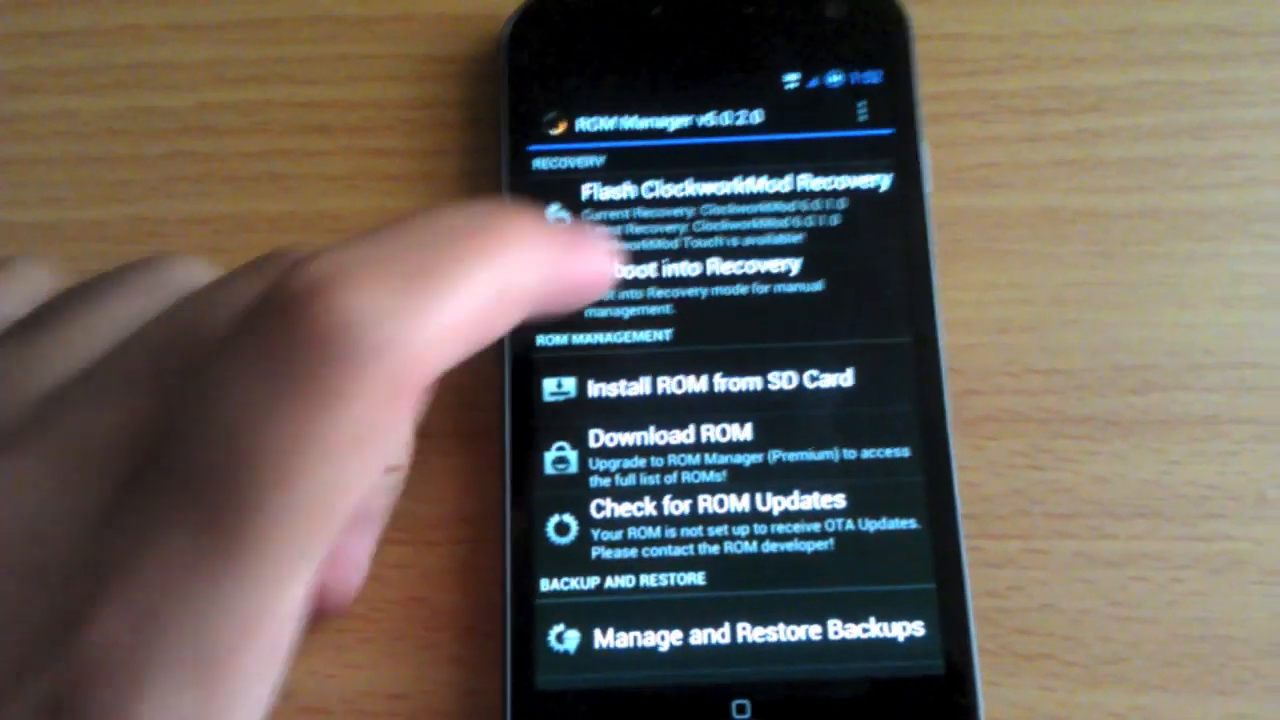
left_click(690, 276)
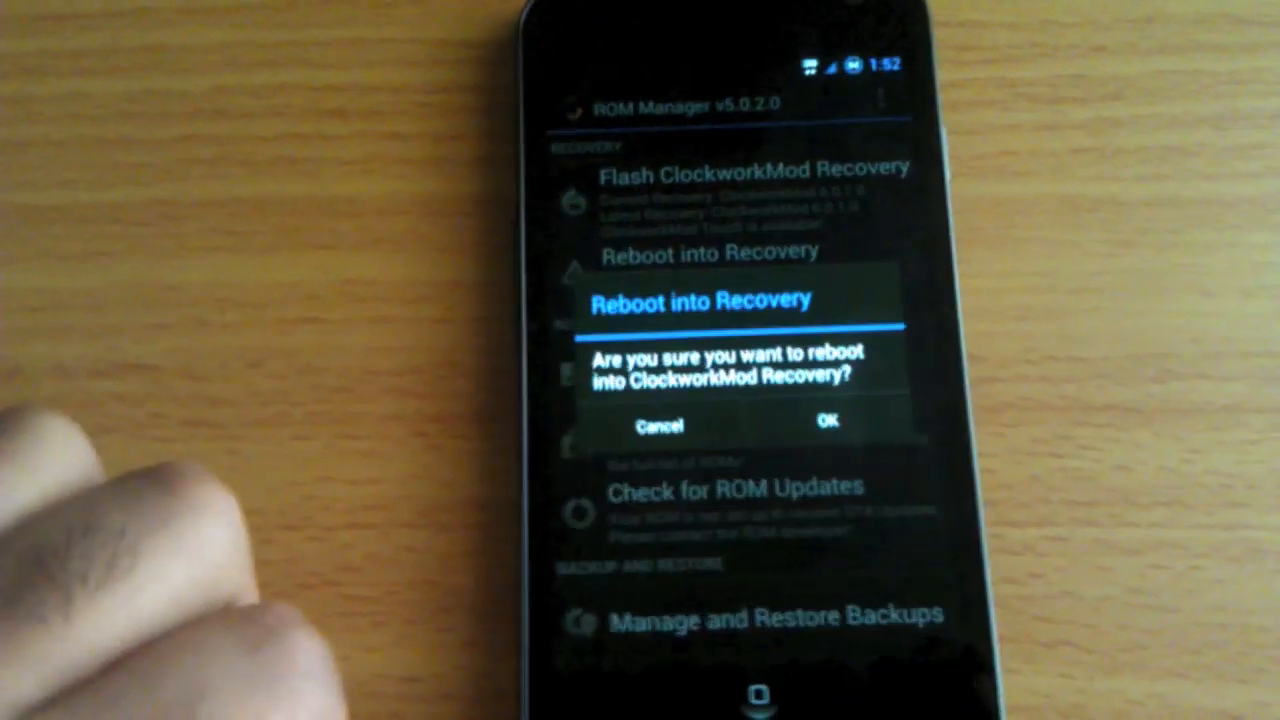
left_click(824, 420)
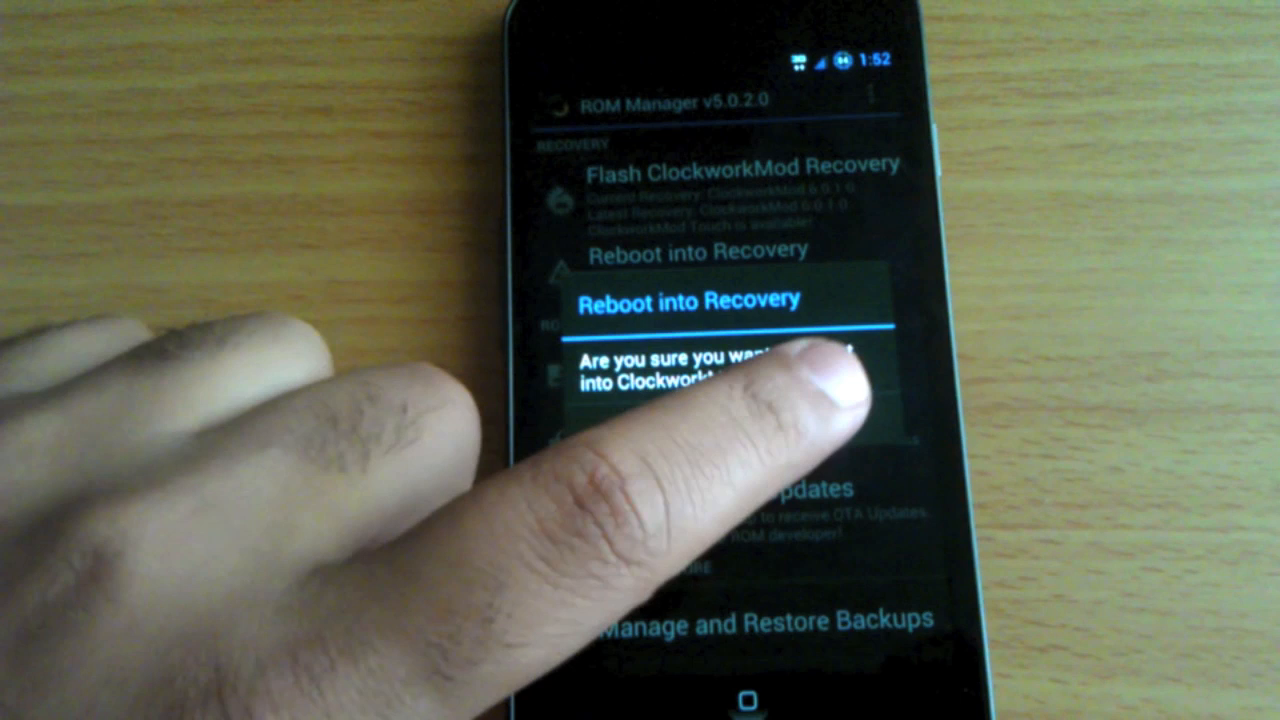